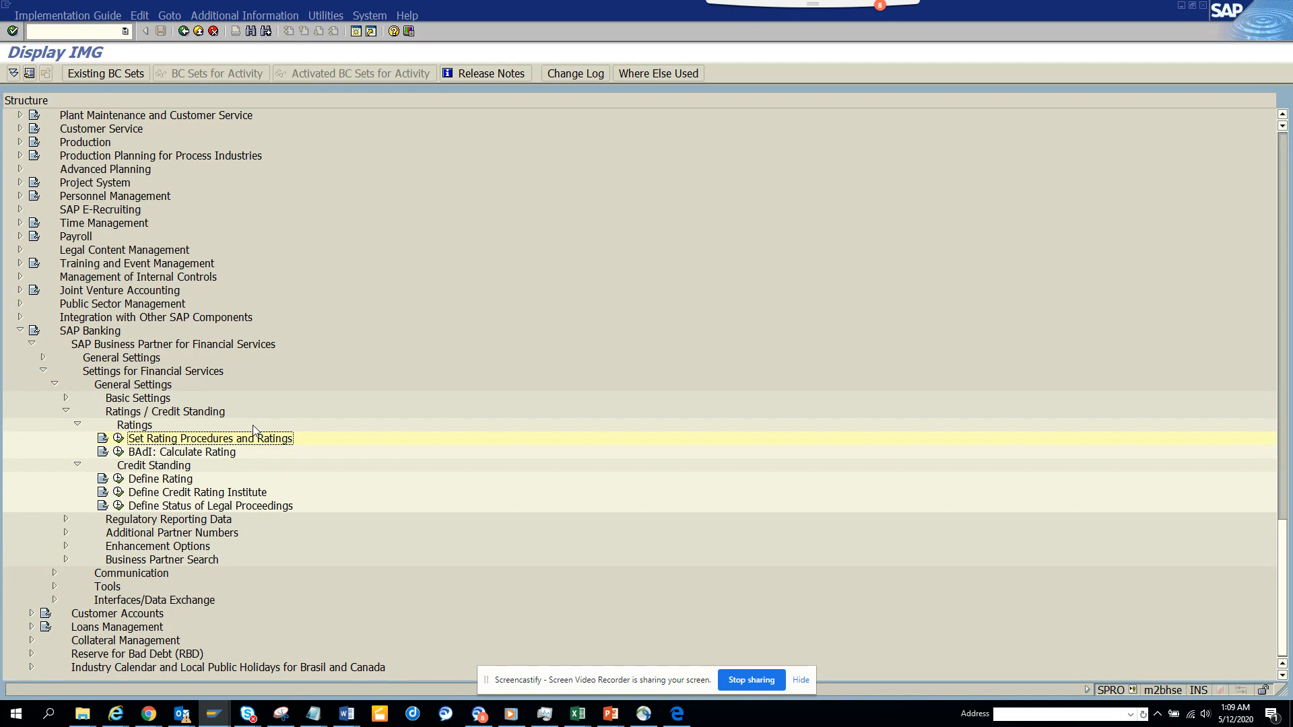
pyautogui.moveTo(118, 443)
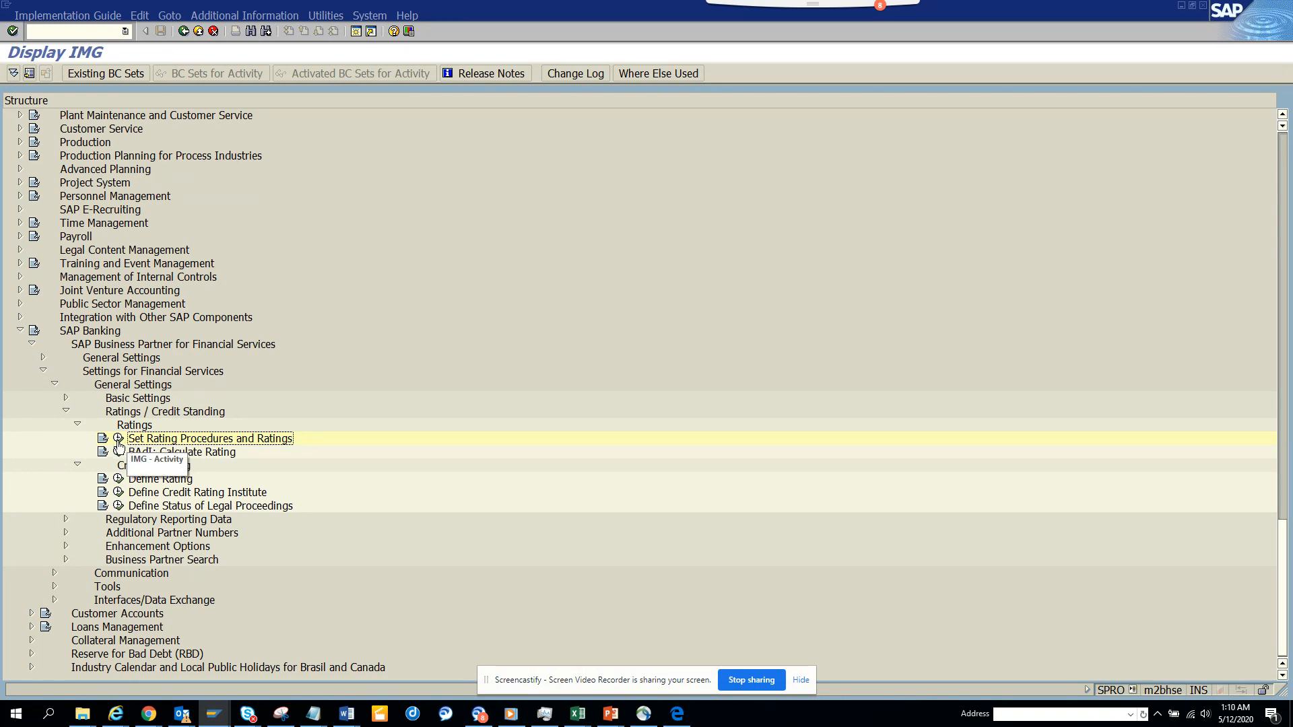
pyautogui.moveTo(24, 338)
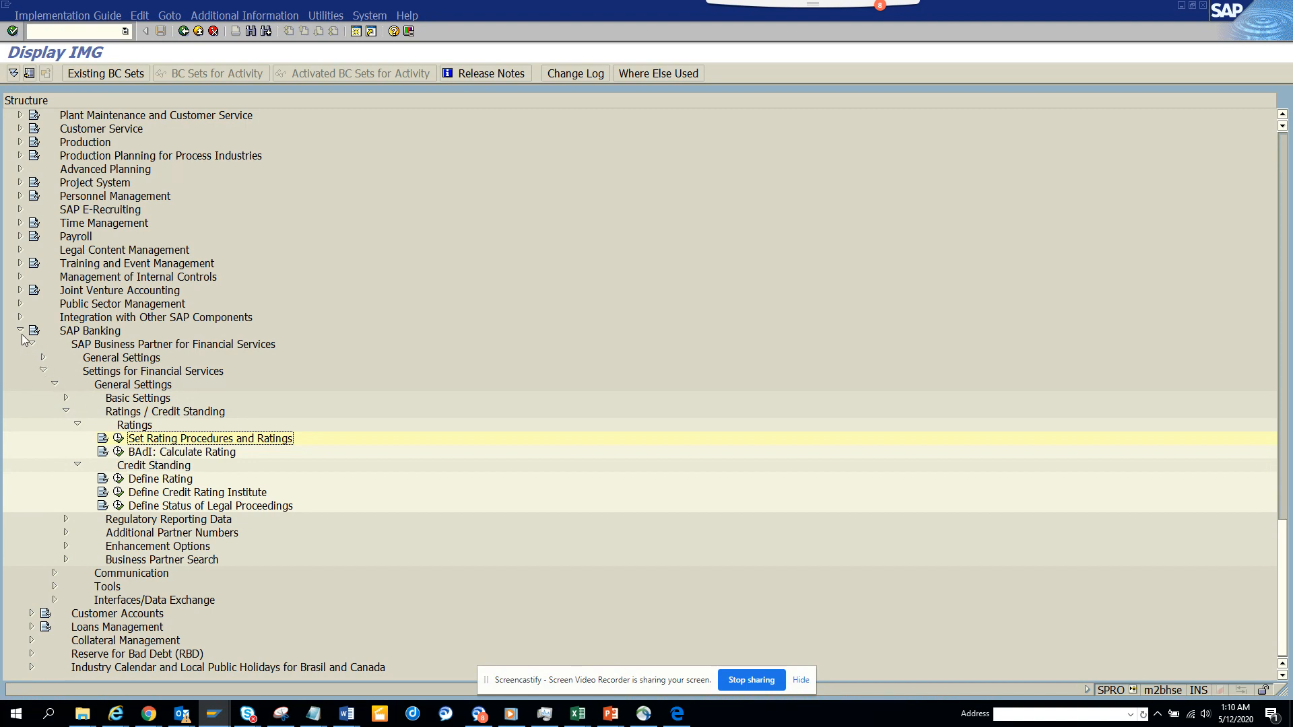
pyautogui.moveTo(113, 451)
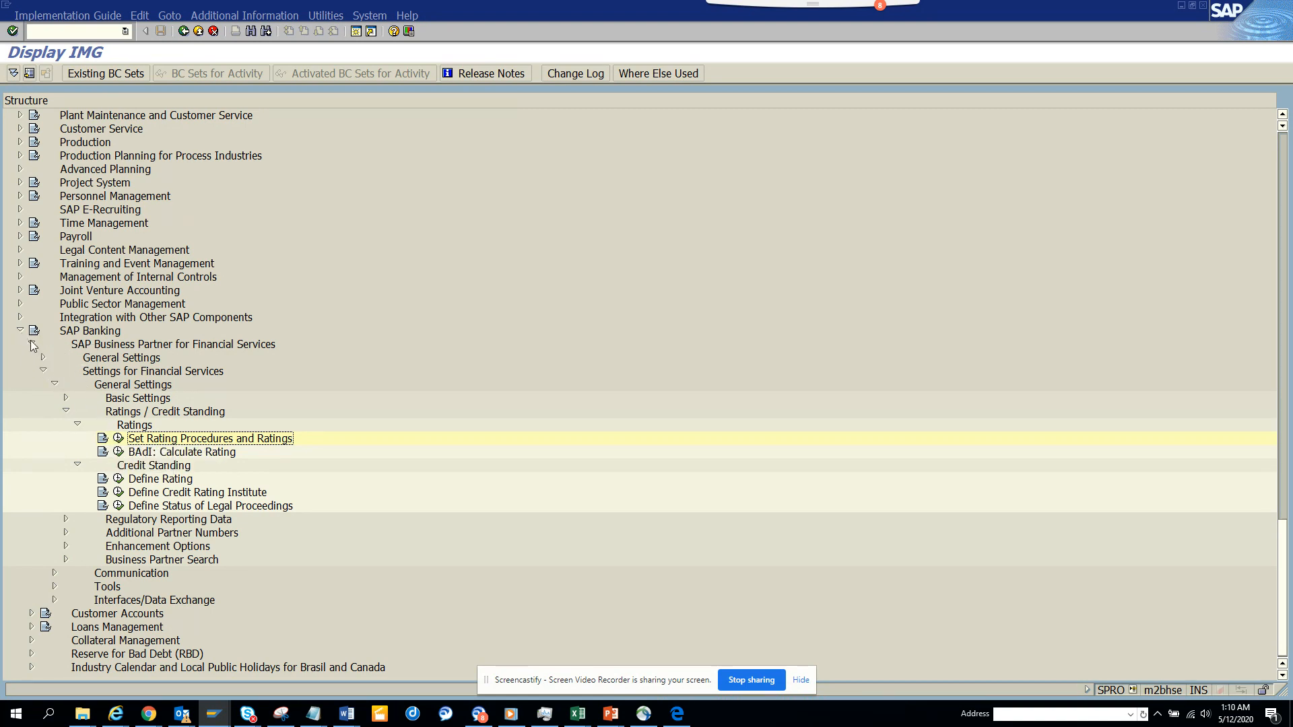
pyautogui.moveTo(122, 449)
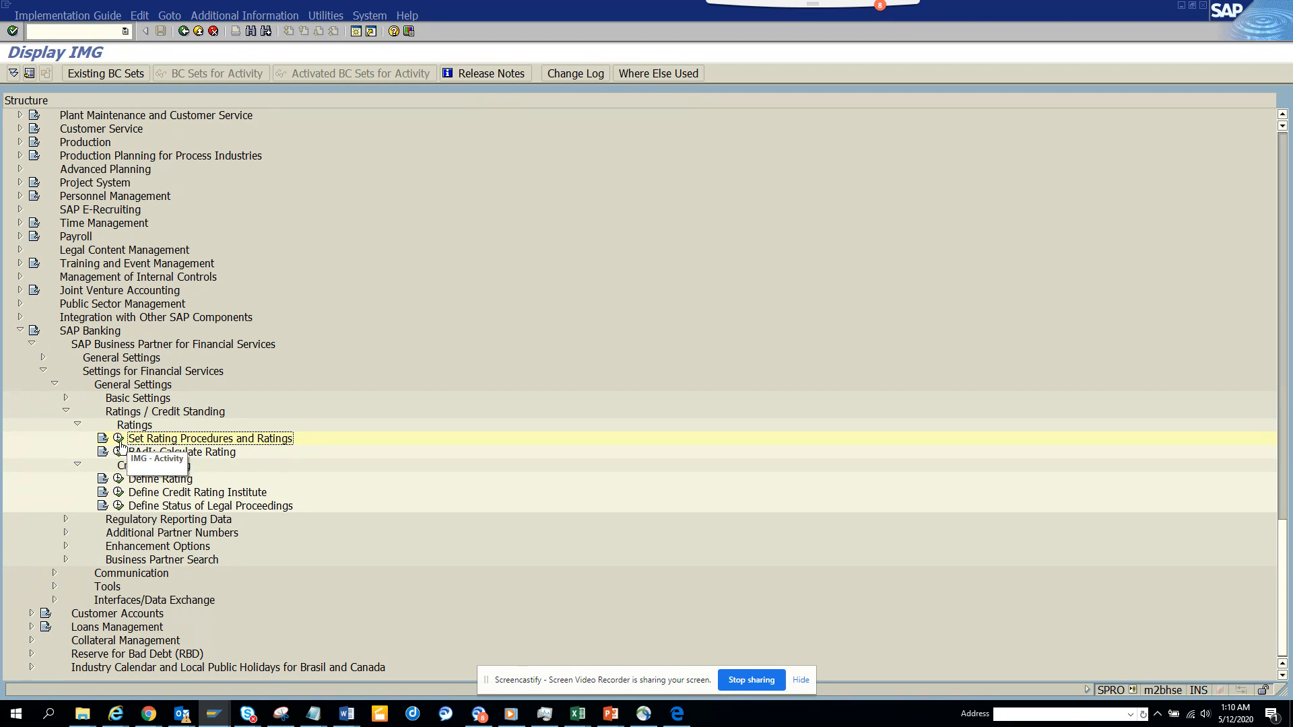
# - View the Rating Procedure table with 0EXT1 selected, then return to the Ratings and Credit Standing activities
pyautogui.doubleClick(209, 438)
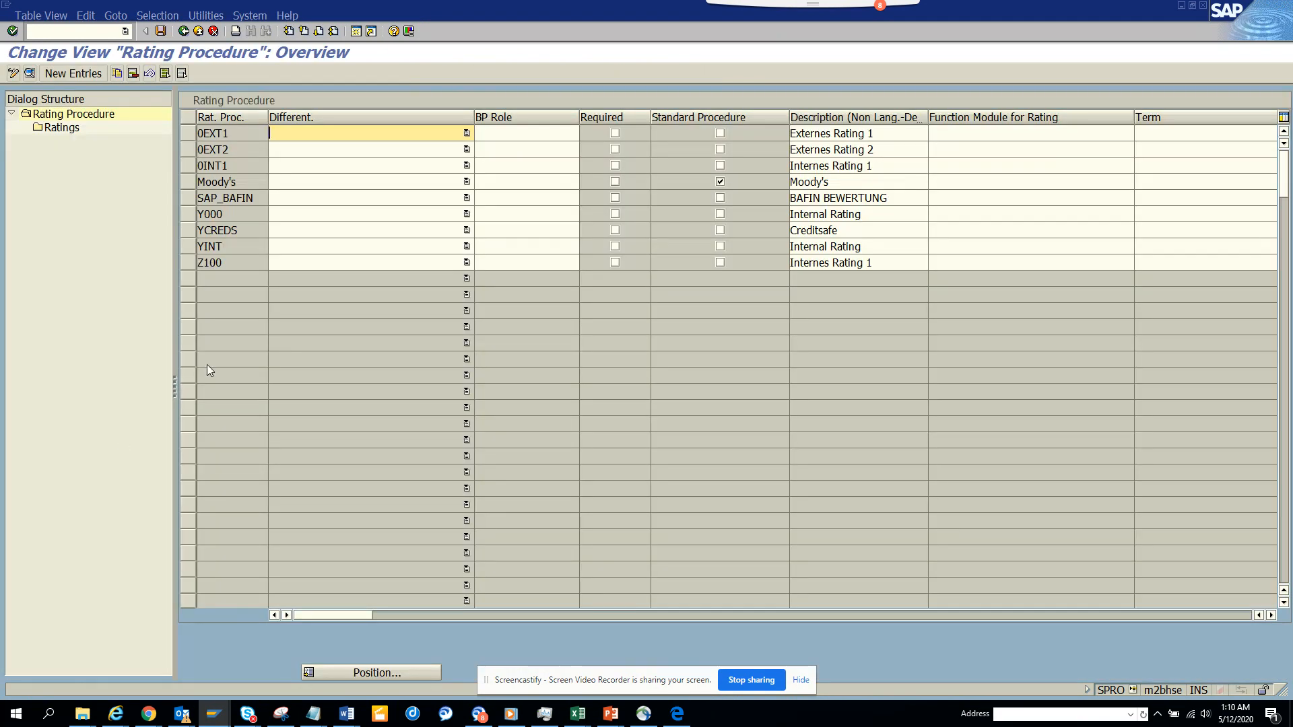
pyautogui.click(187, 134)
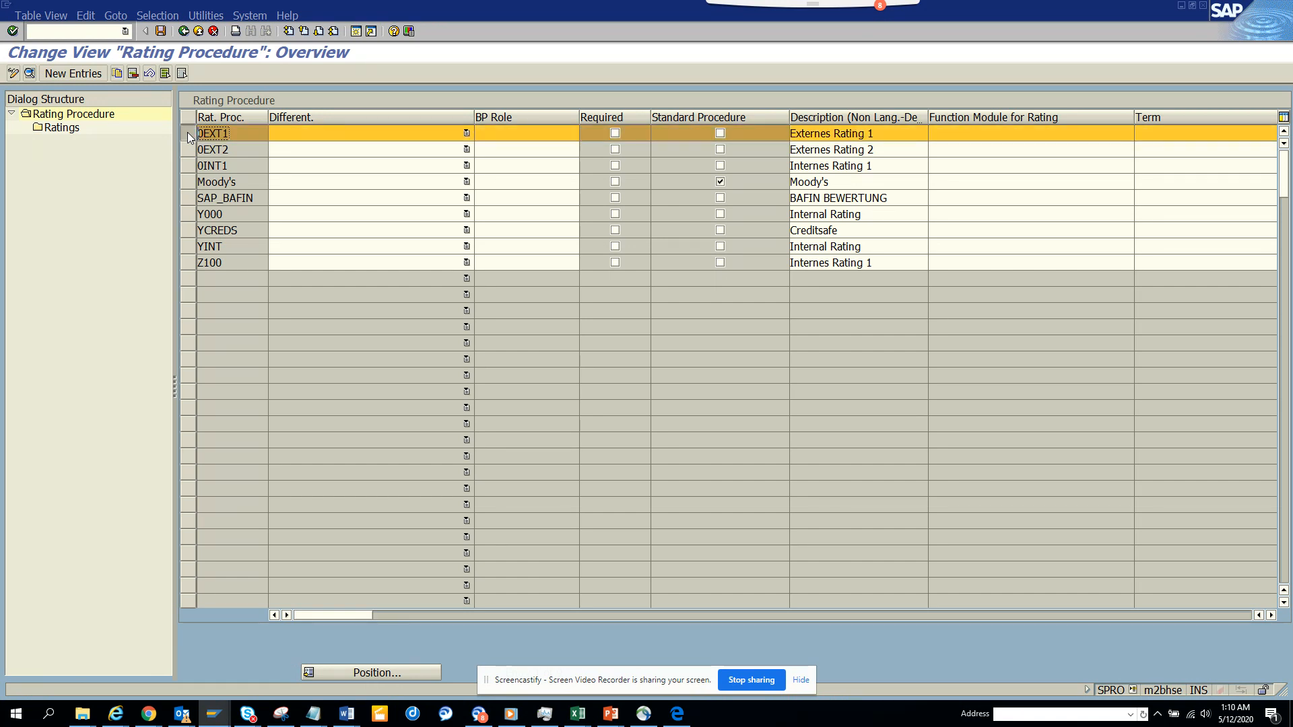
pyautogui.doubleClick(61, 128)
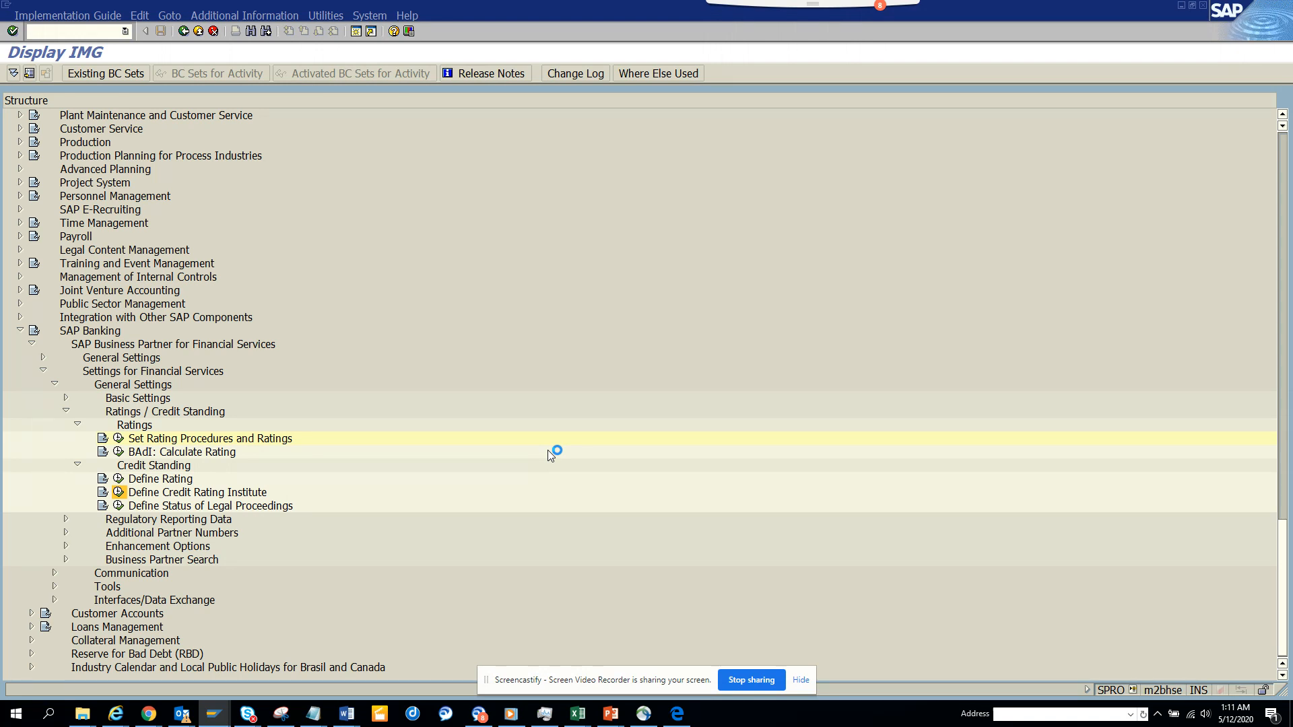
pyautogui.moveTo(132, 458)
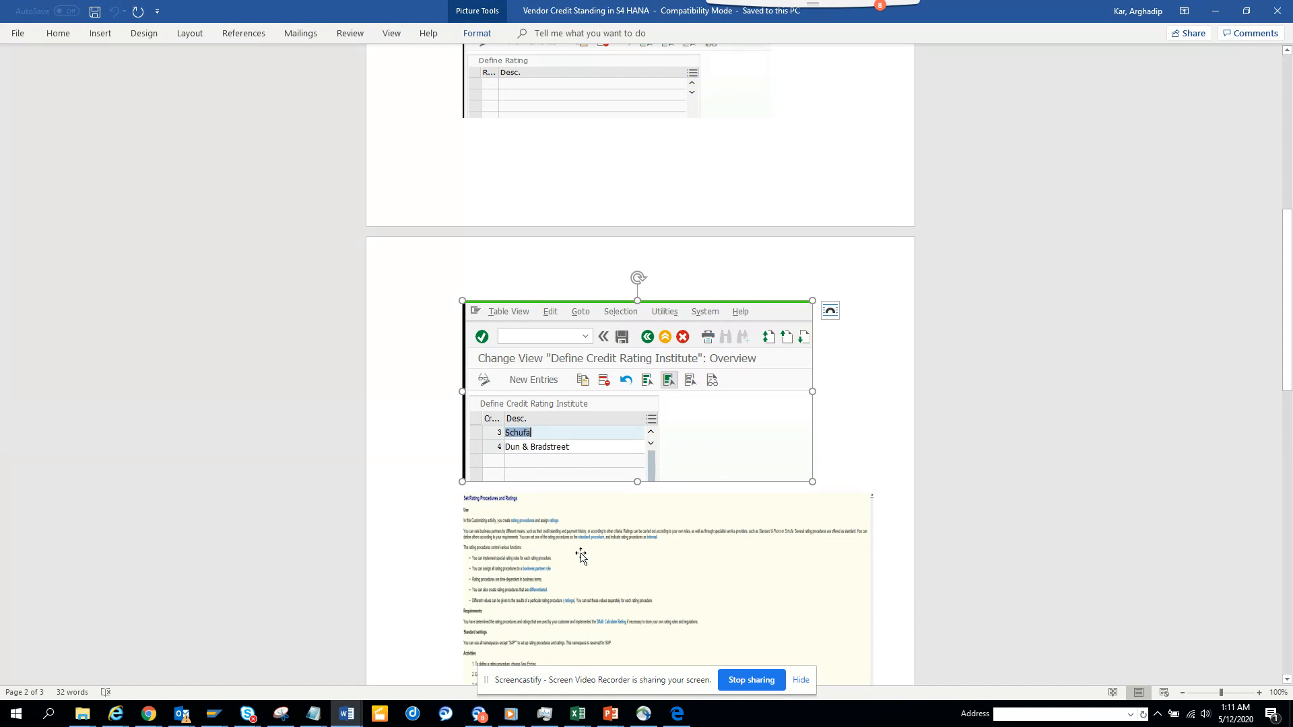
# - Scroll page 2 down to the Define Credit Rating Institute screenshot showing Schufa and Dun & Bradstreet
pyautogui.scroll(-3)
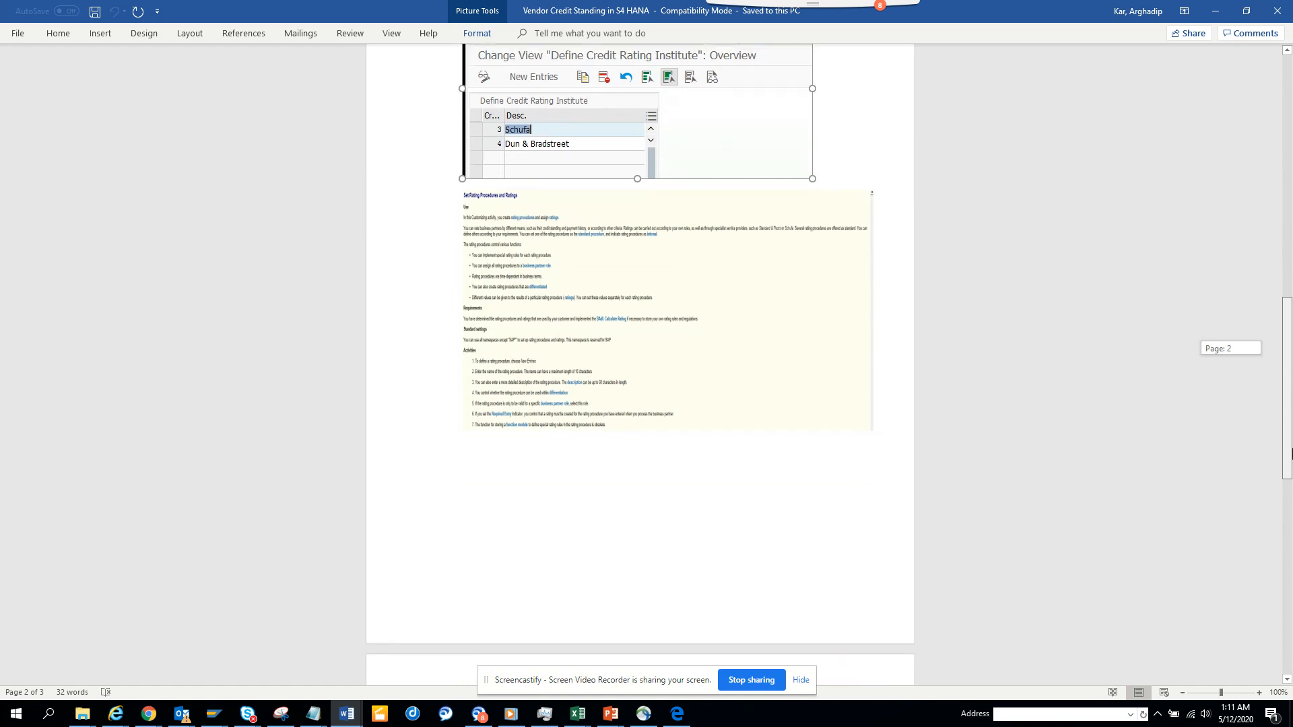
pyautogui.scroll(-3)
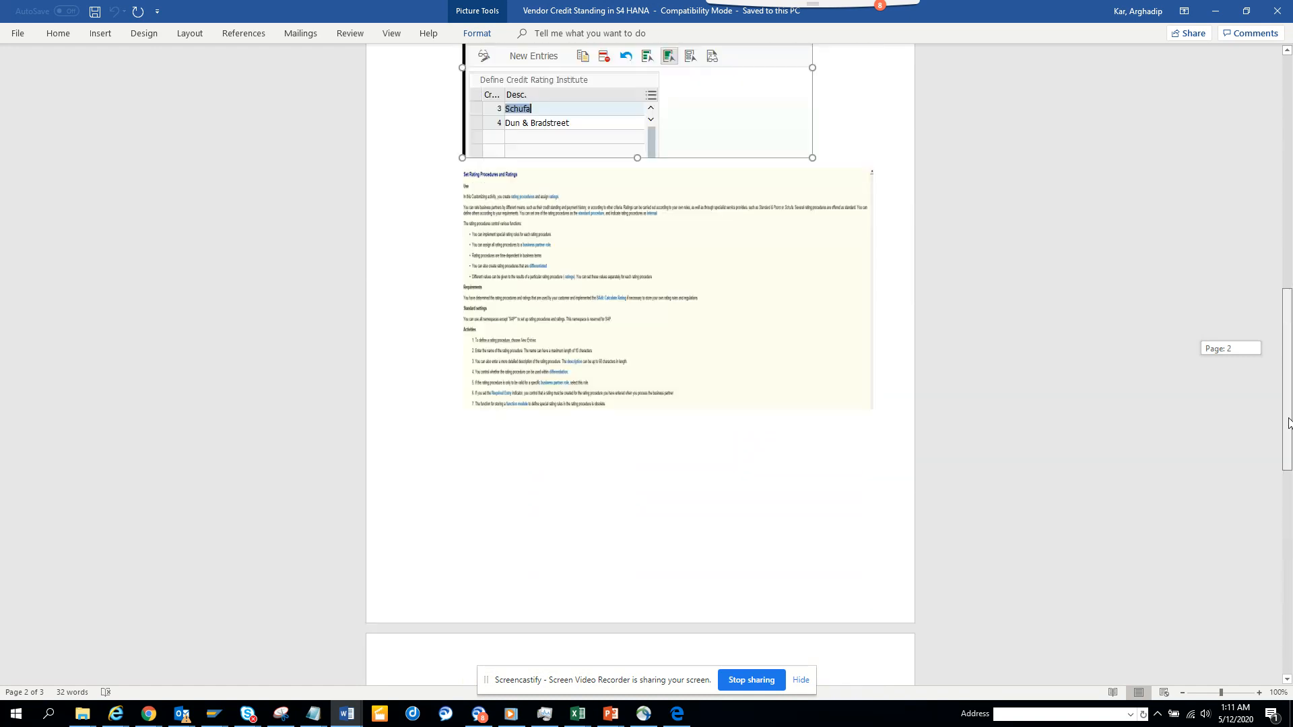
pyautogui.scroll(-3)
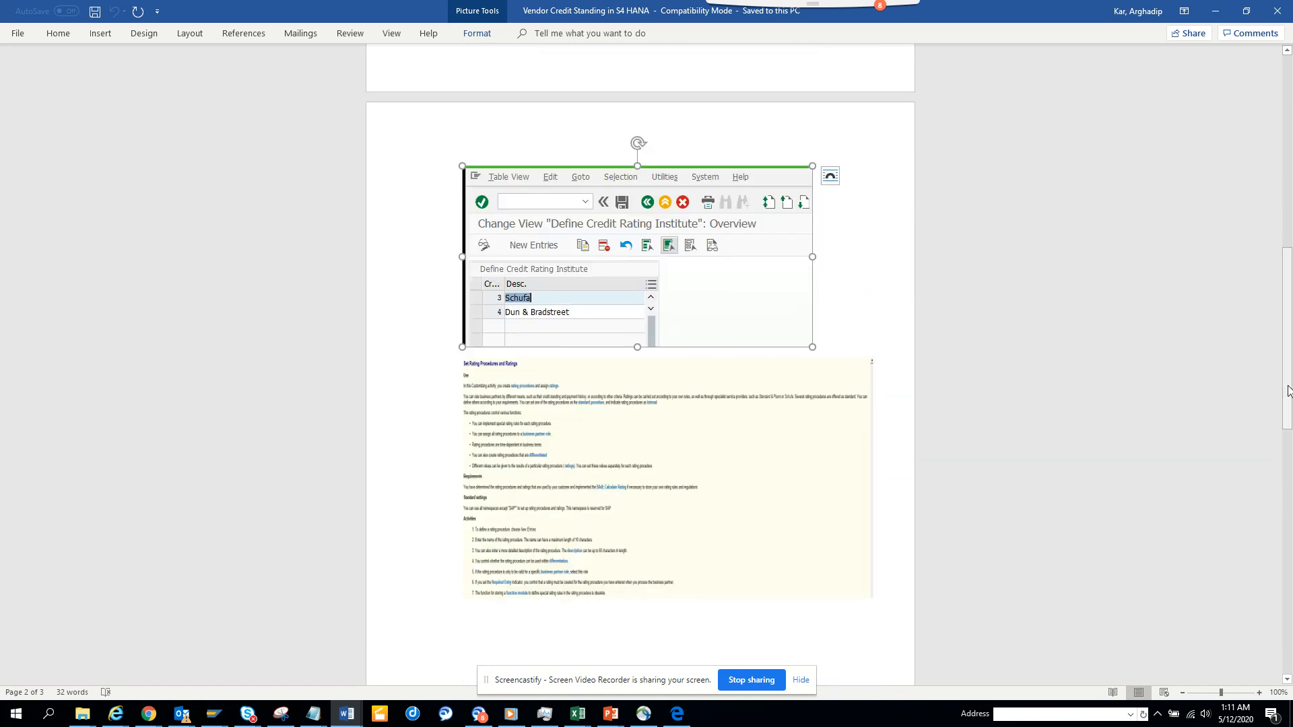